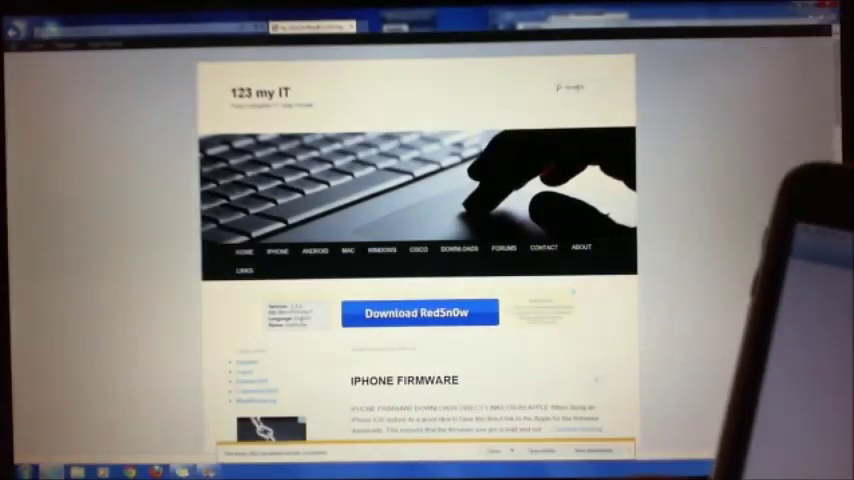
scroll("down", 3)
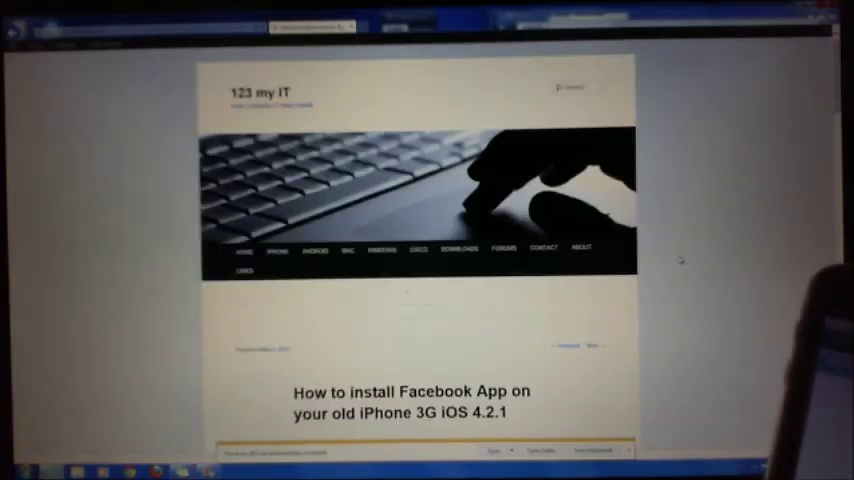
scroll("down", 3)
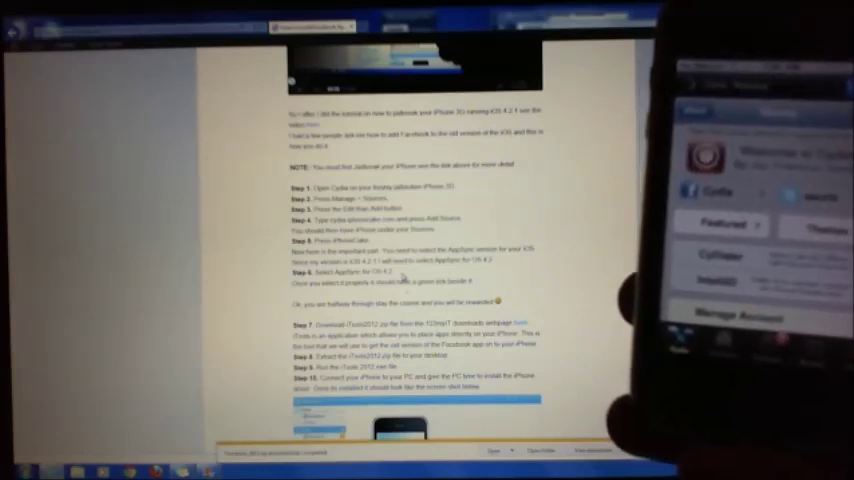